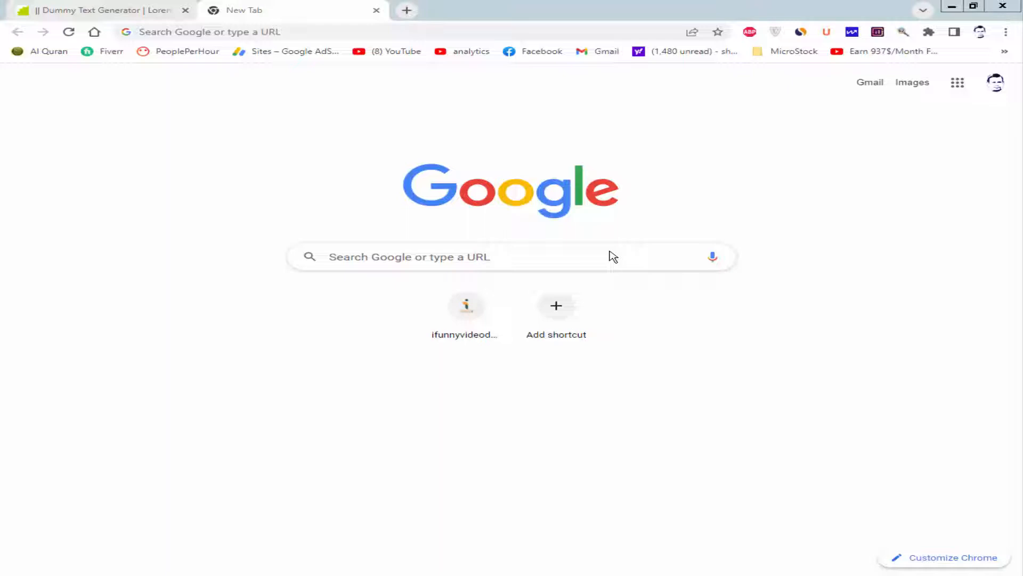
{"action": "mouse_move", "coordinate": [771, 161]}
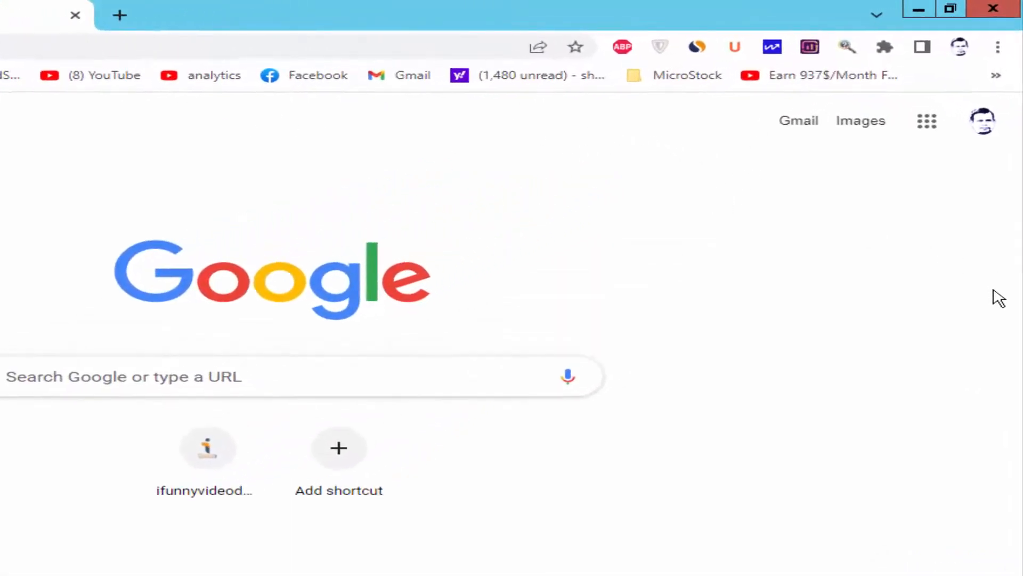
Launch Google Docs from the Google apps launcher in Chrome
{"action": "left_click", "coordinate": [926, 120]}
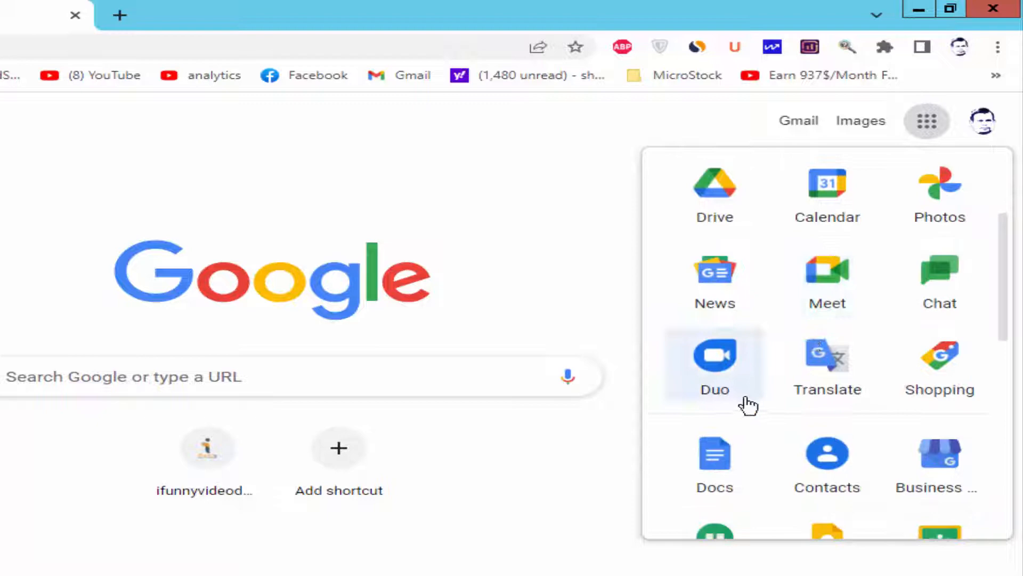
{"action": "scroll", "scroll_direction": "down", "scroll_amount": 3}
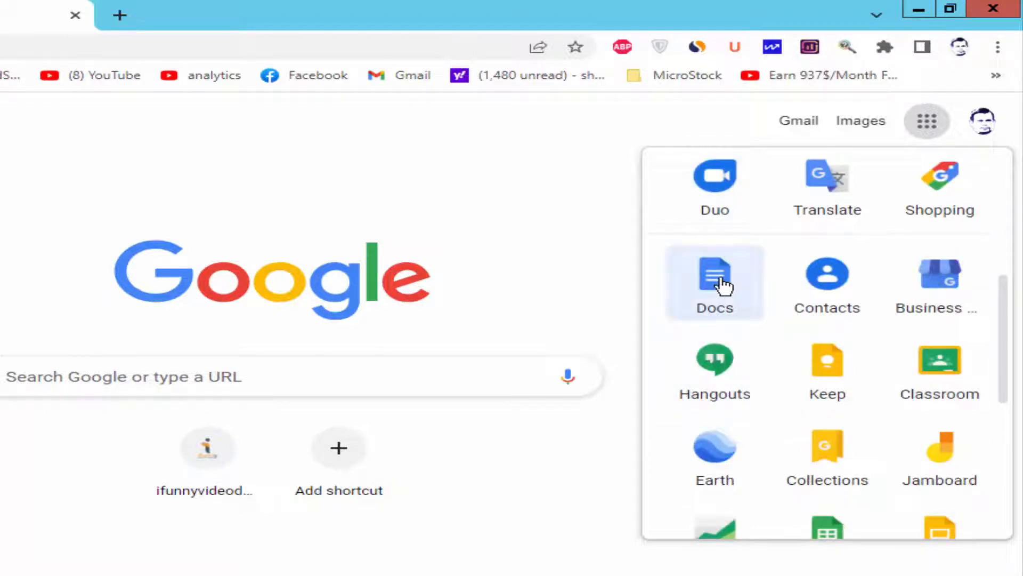
{"action": "left_click", "coordinate": [714, 283]}
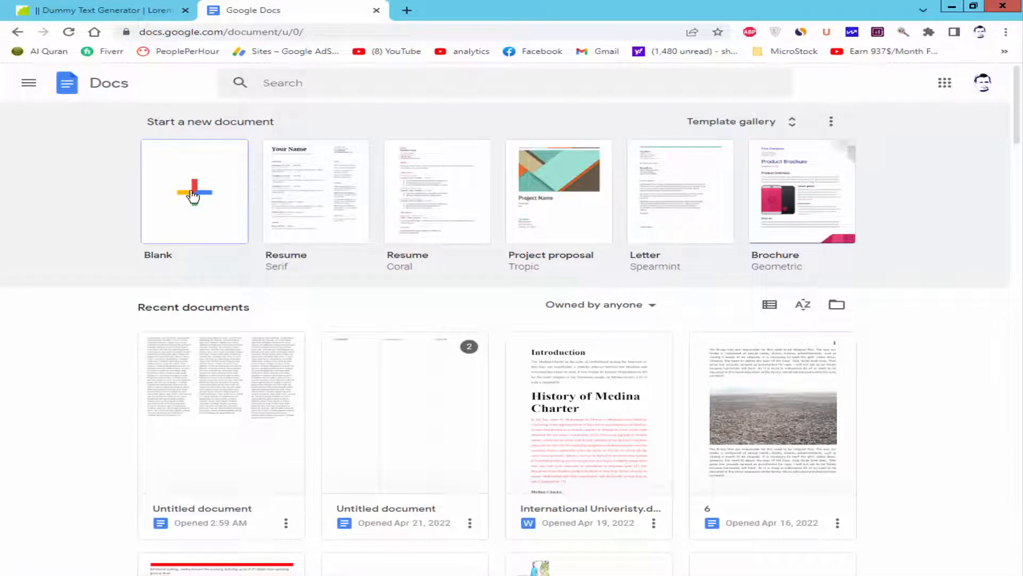
Create a new Untitled document from the Blank template
{"action": "left_click", "coordinate": [194, 191]}
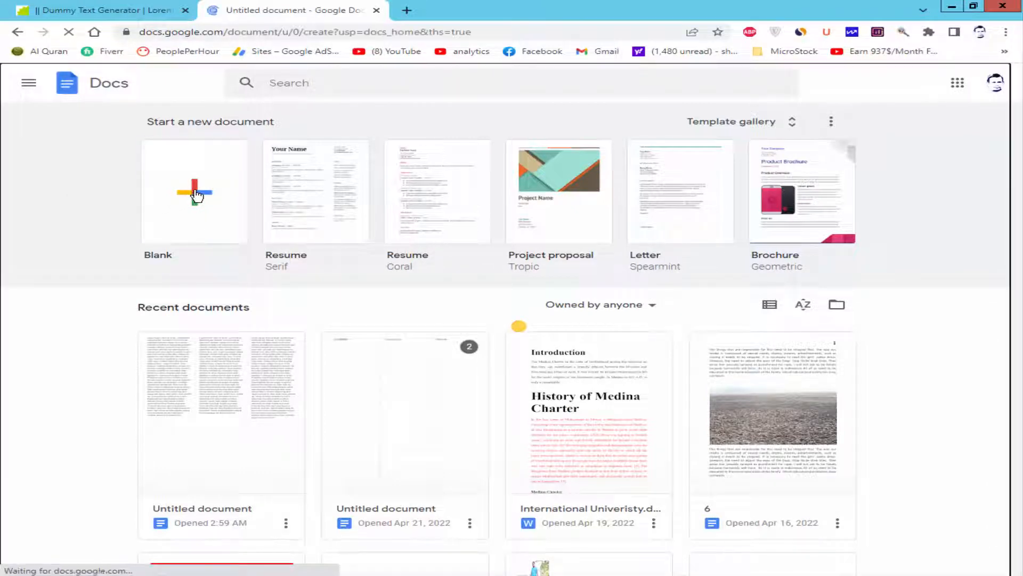
{"action": "left_click", "coordinate": [194, 191]}
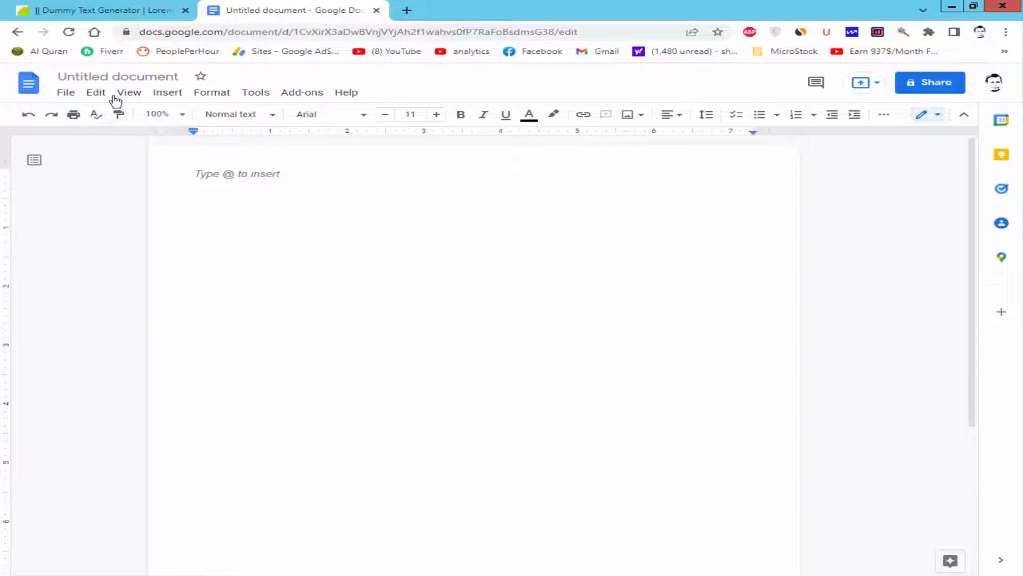
{"action": "left_click", "coordinate": [65, 92]}
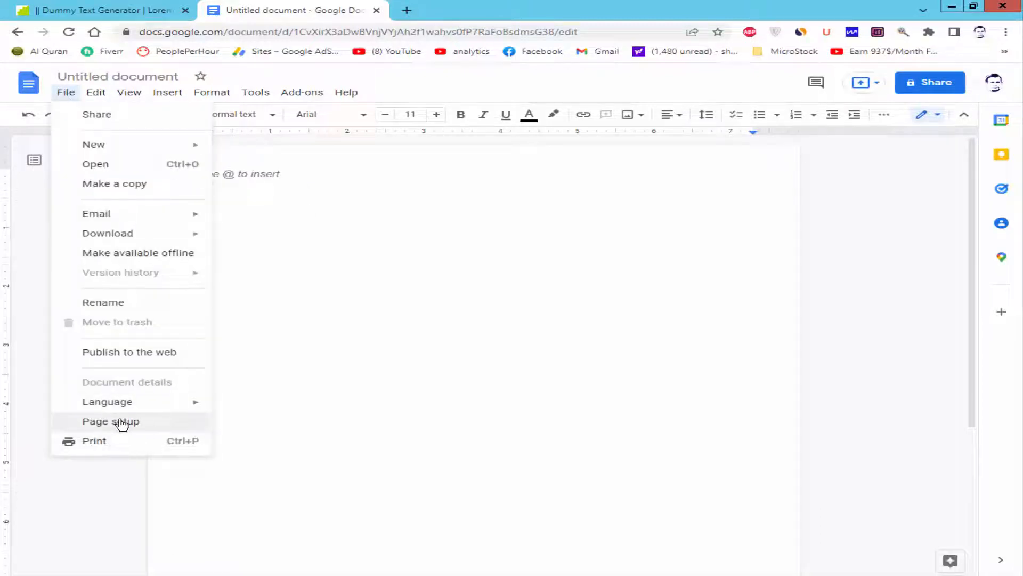
{"action": "left_click", "coordinate": [111, 421]}
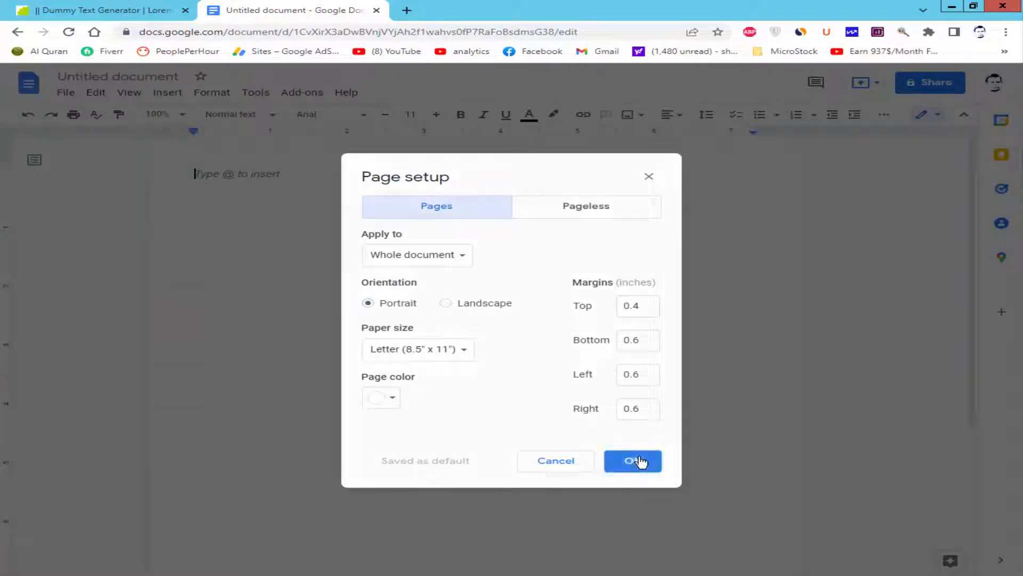
{"action": "left_click", "coordinate": [632, 460]}
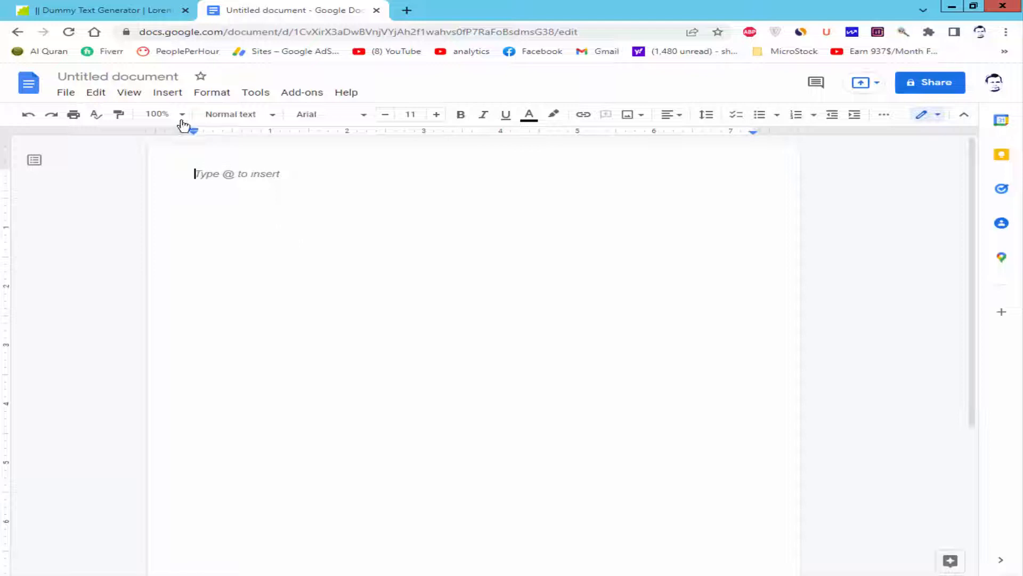
Apply a 3-column layout with Line between columns enabled via Format > Columns
{"action": "left_click", "coordinate": [212, 92]}
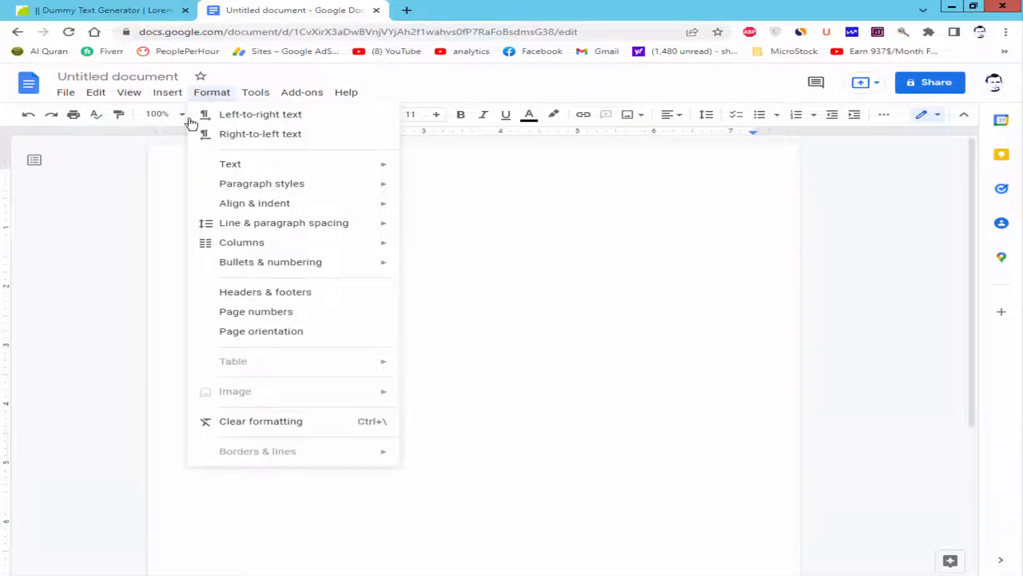
{"action": "mouse_move", "coordinate": [241, 242]}
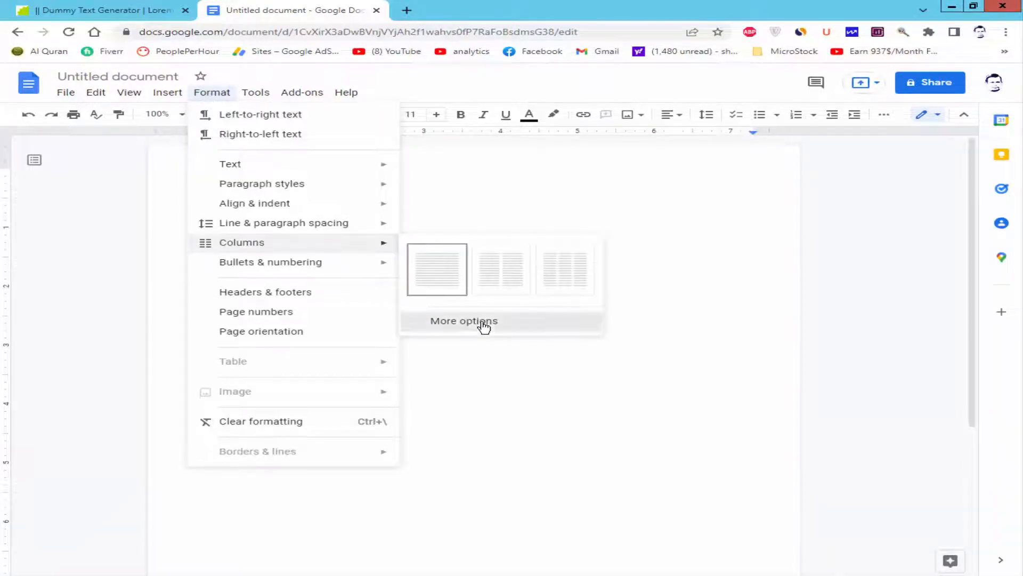
{"action": "left_click", "coordinate": [464, 320]}
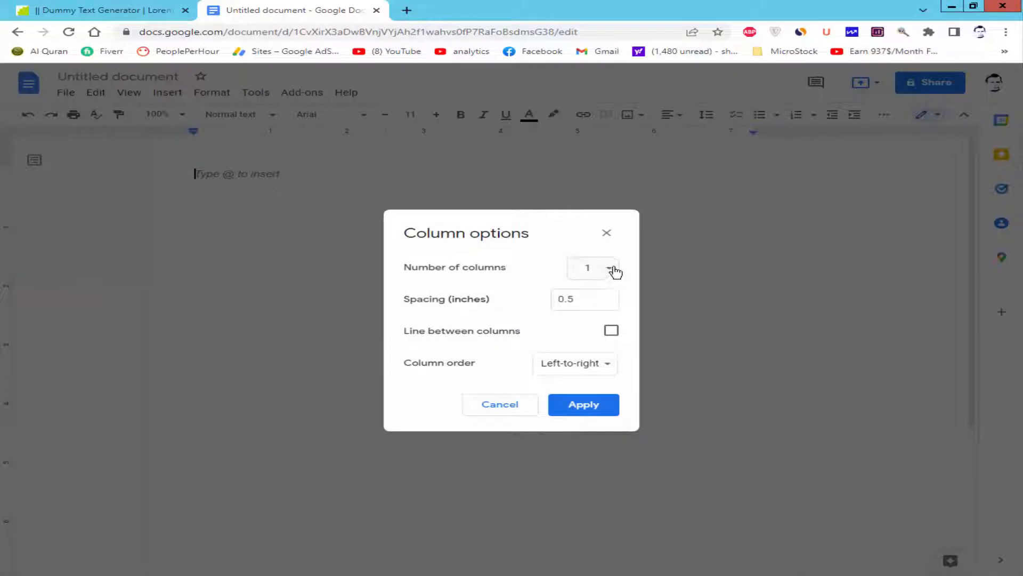
{"action": "left_click", "coordinate": [585, 268]}
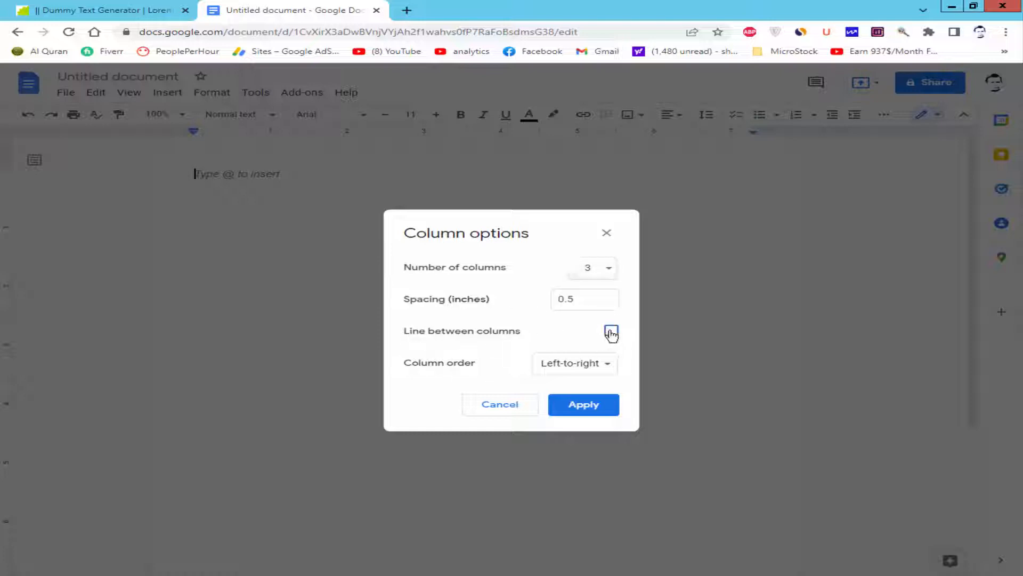
{"action": "left_click", "coordinate": [610, 330]}
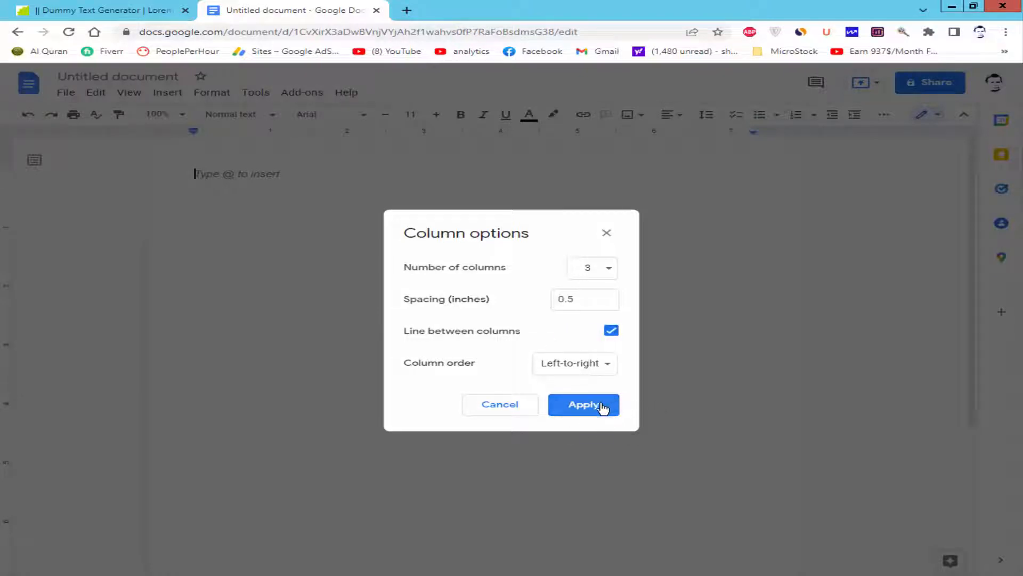
{"action": "left_click", "coordinate": [583, 404]}
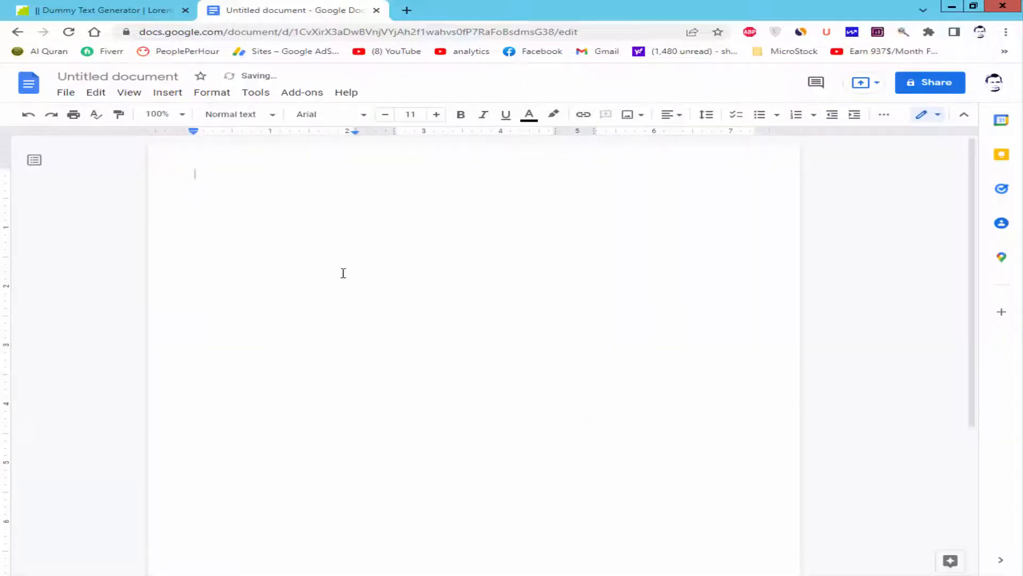
Insert a column break after "sit amet" in the pasted dummy text
{"action": "left_click", "coordinate": [101, 9]}
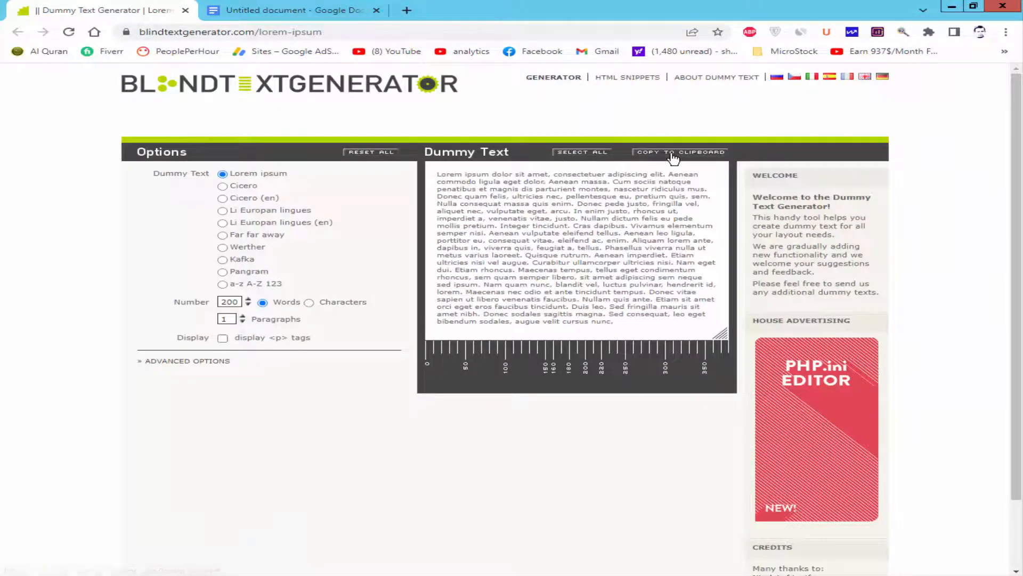
{"action": "left_click", "coordinate": [290, 10]}
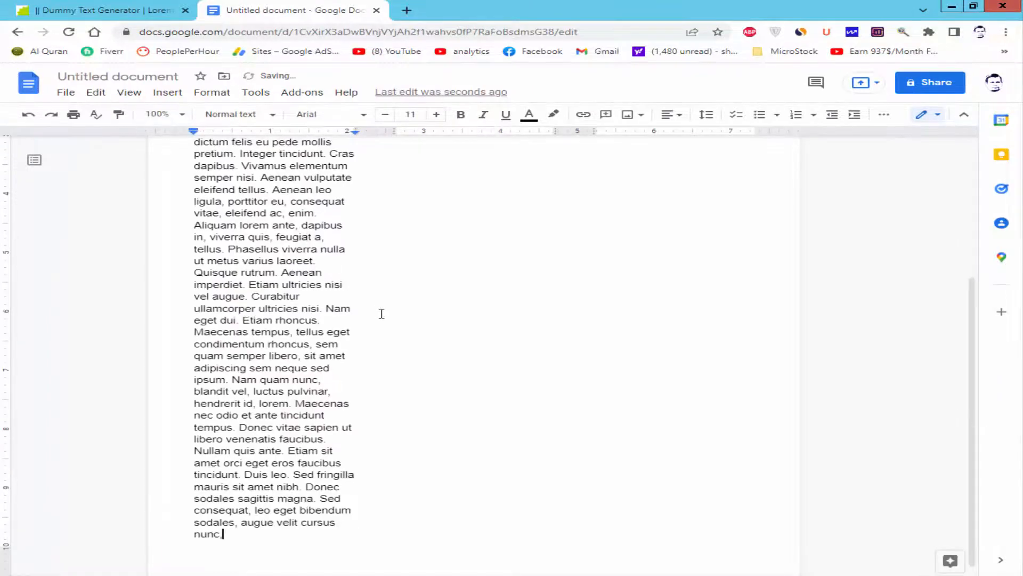
{"action": "right_click", "coordinate": [349, 355]}
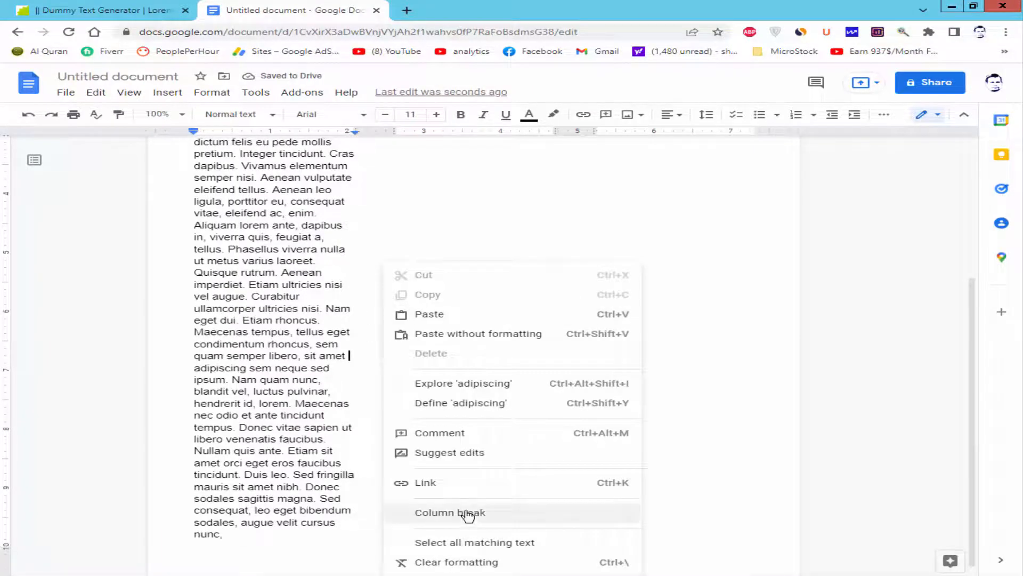
{"action": "left_click", "coordinate": [450, 513]}
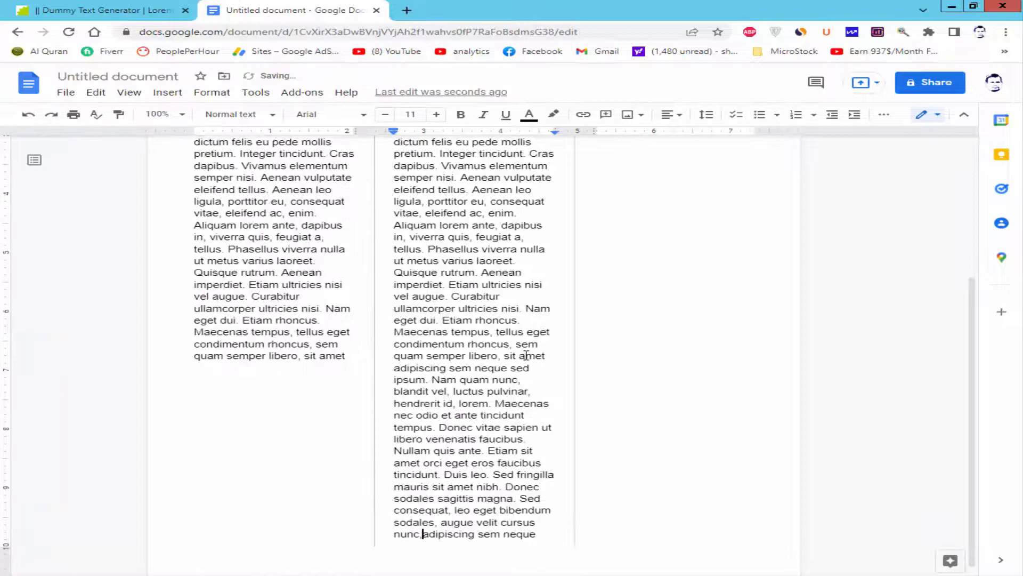
{"action": "scroll", "scroll_direction": "up", "scroll_amount": 3}
{"action": "type", "text": ","}
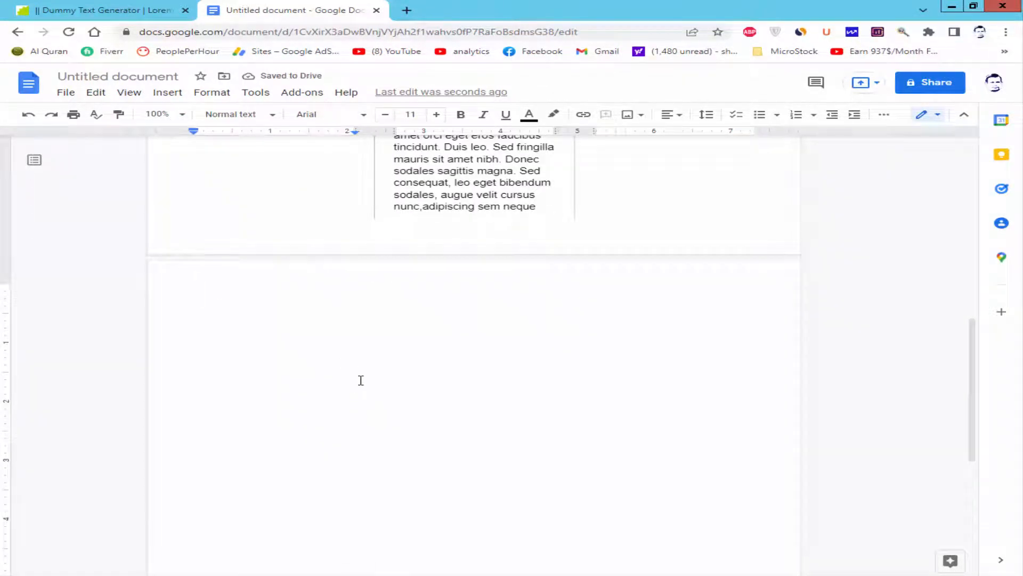
Change the empty second page to landscape orientation
{"action": "left_click", "coordinate": [65, 91]}
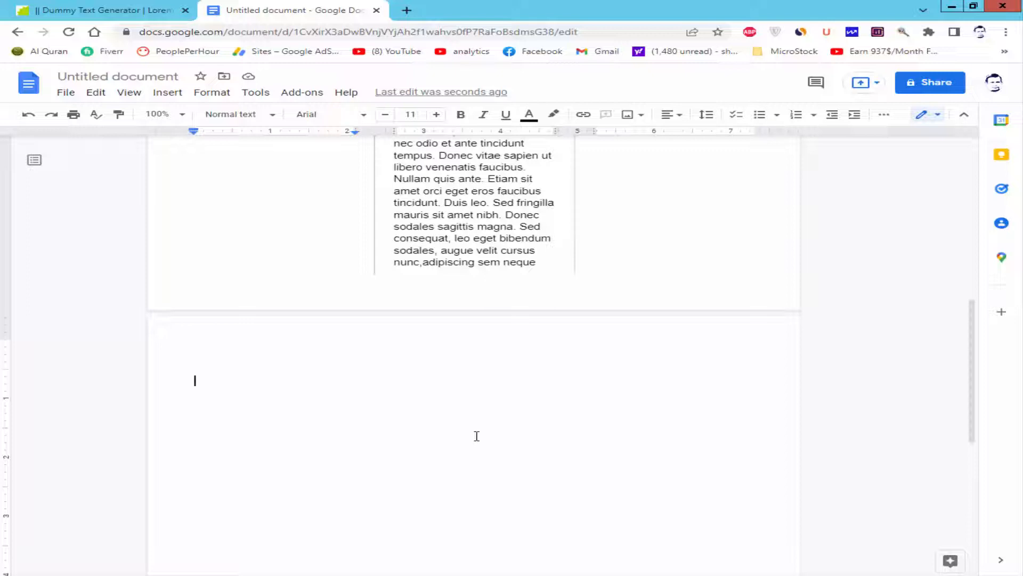
{"action": "mouse_move", "coordinate": [333, 441]}
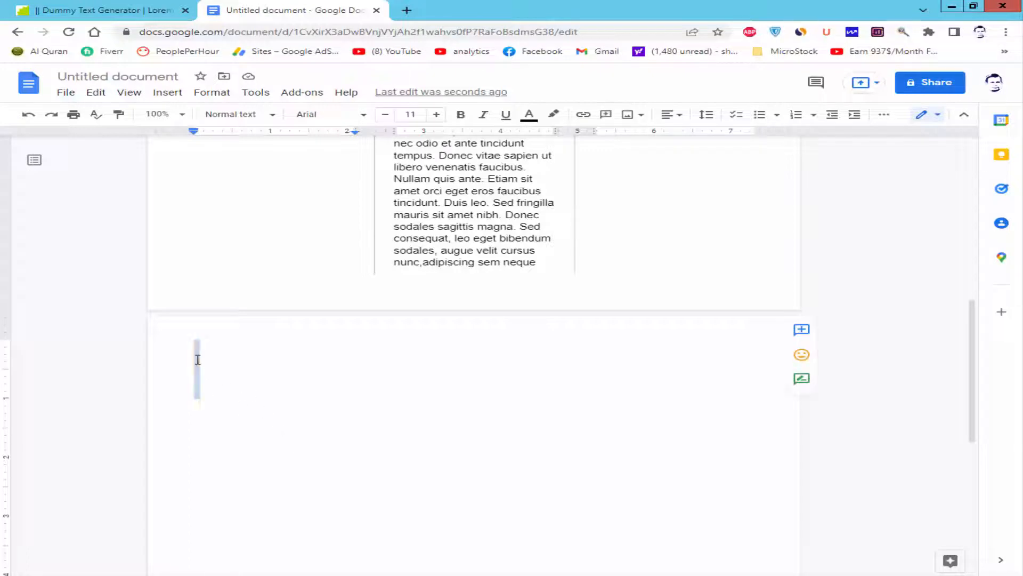
{"action": "right_click", "coordinate": [198, 368]}
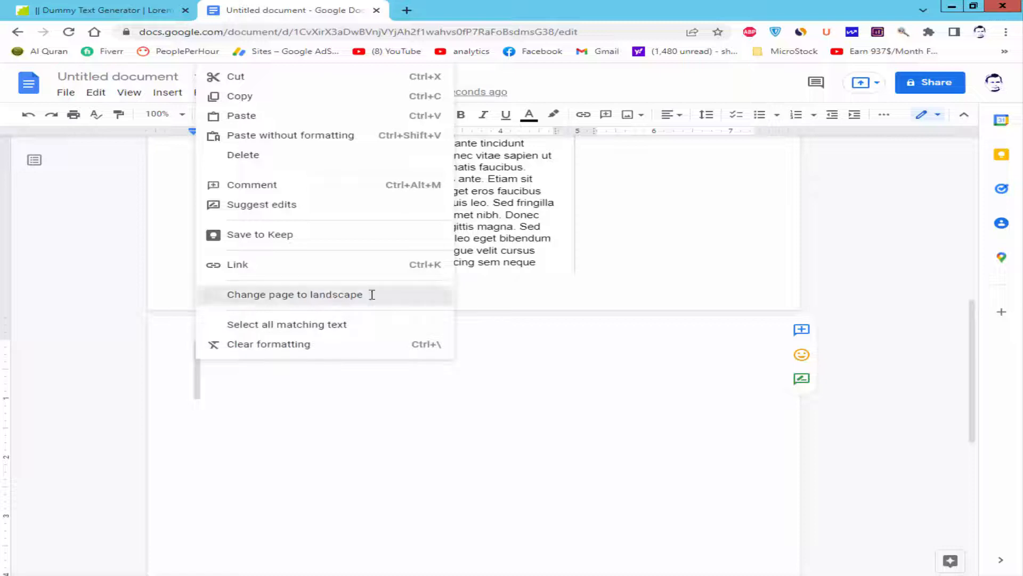
{"action": "left_click", "coordinate": [294, 294]}
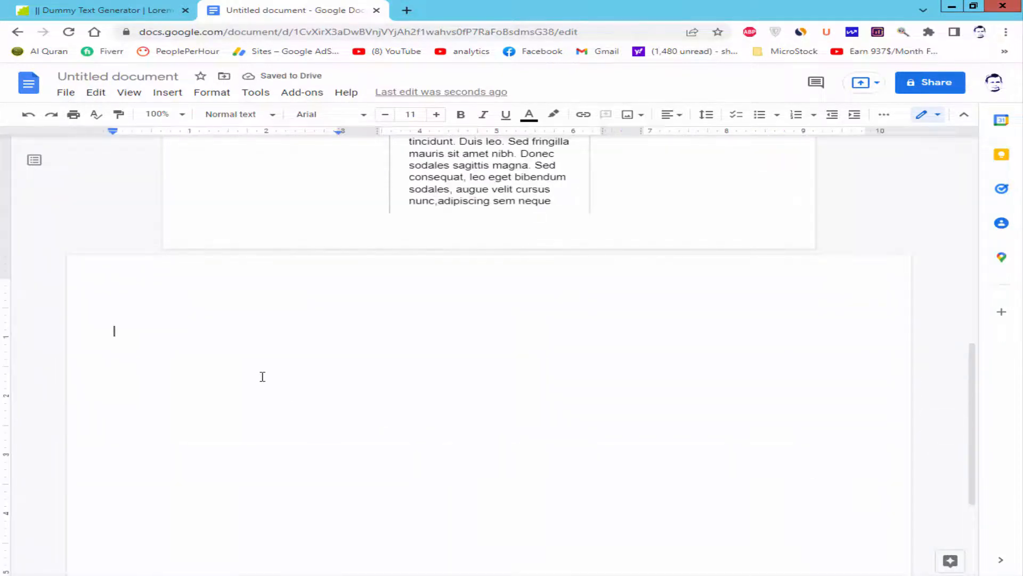
{"action": "mouse_move", "coordinate": [167, 92]}
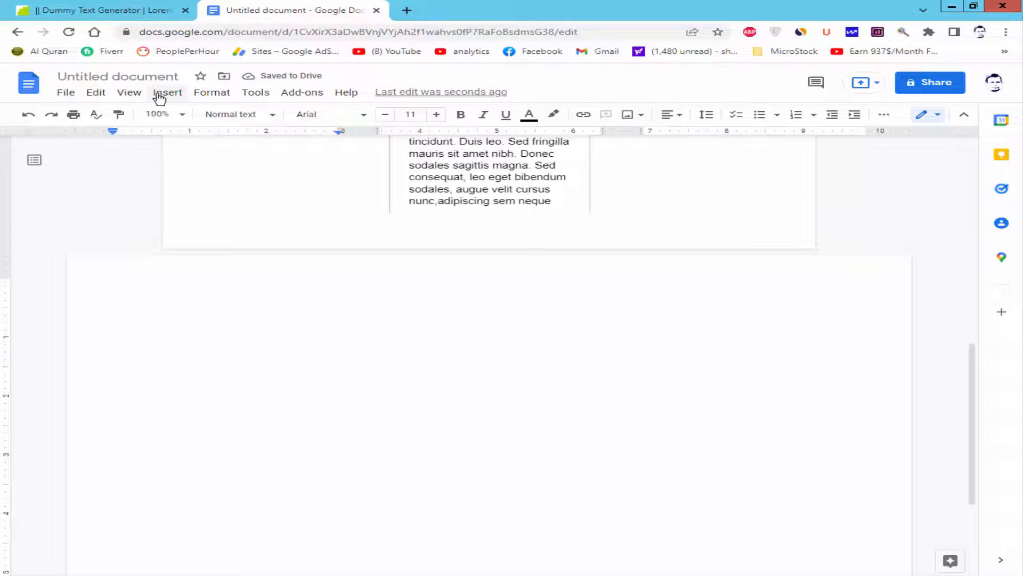
Apply 3 lined columns to the landscape page and return to the Dummy Text Generator
{"action": "left_click", "coordinate": [211, 92]}
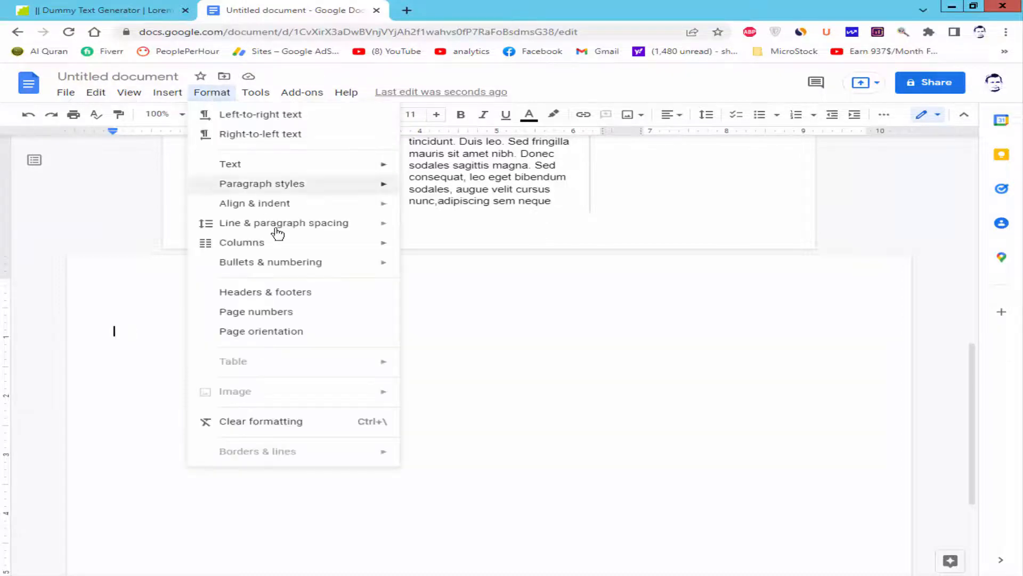
{"action": "left_click", "coordinate": [242, 242]}
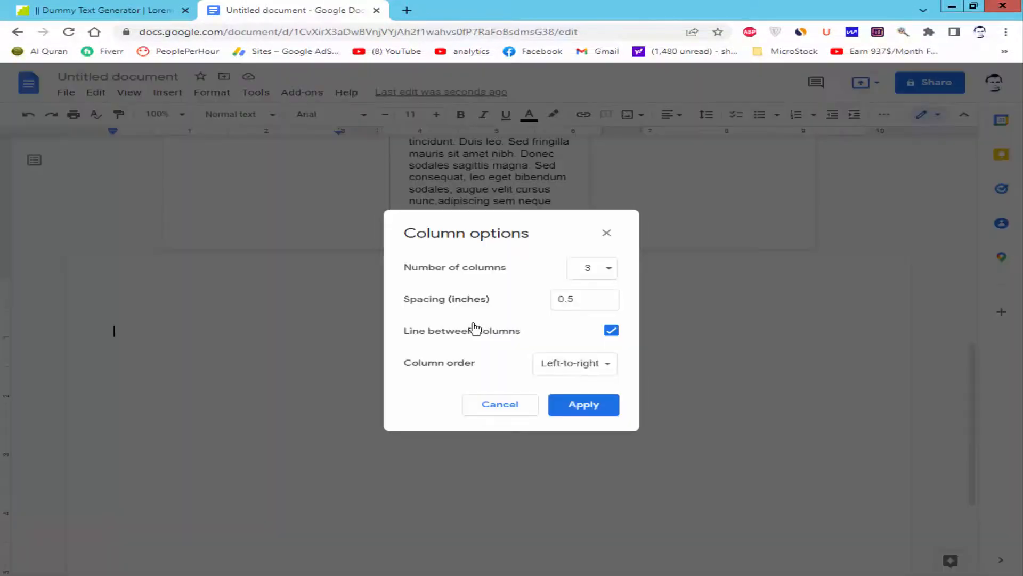
{"action": "mouse_move", "coordinate": [424, 389]}
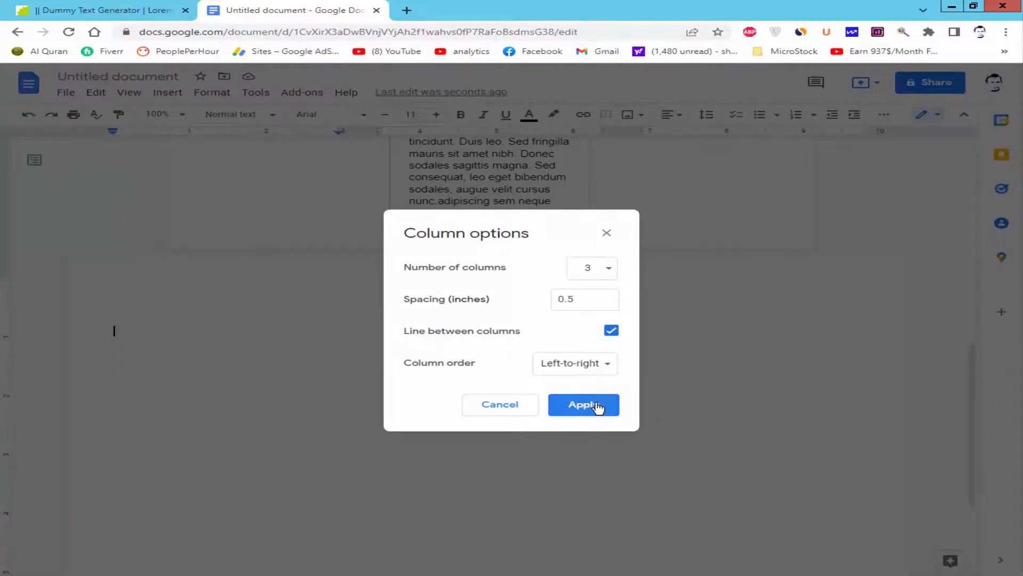
{"action": "left_click", "coordinate": [583, 404]}
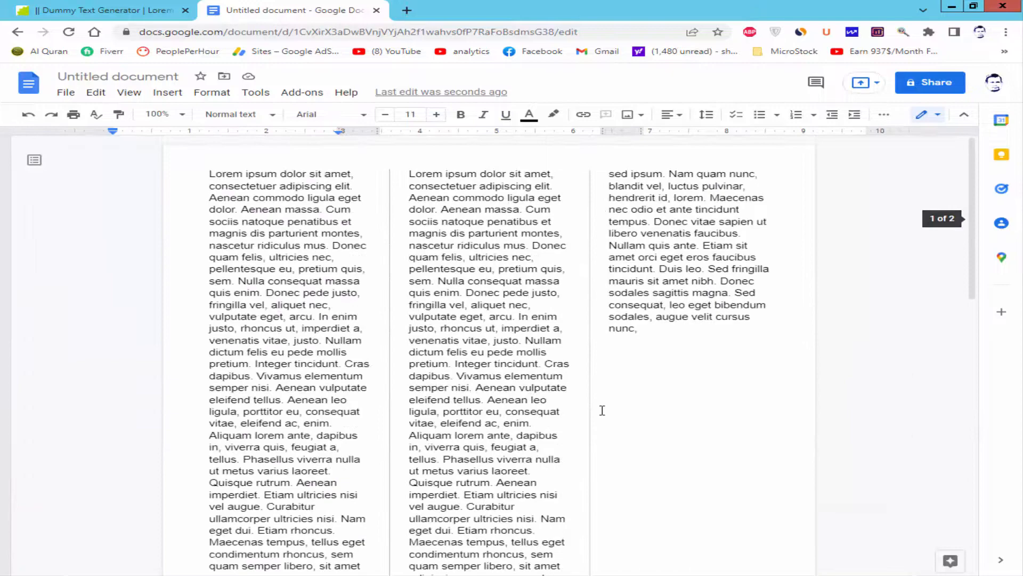
{"action": "left_click", "coordinate": [99, 10]}
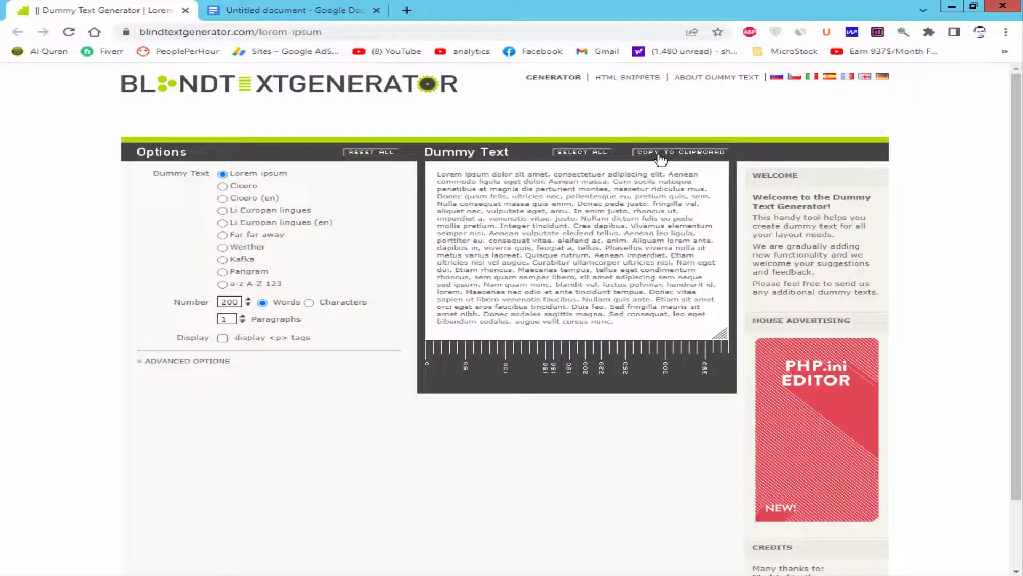
Copy the lorem ipsum text into the landscape page and reset browser zoom to normal
{"action": "left_click", "coordinate": [291, 10]}
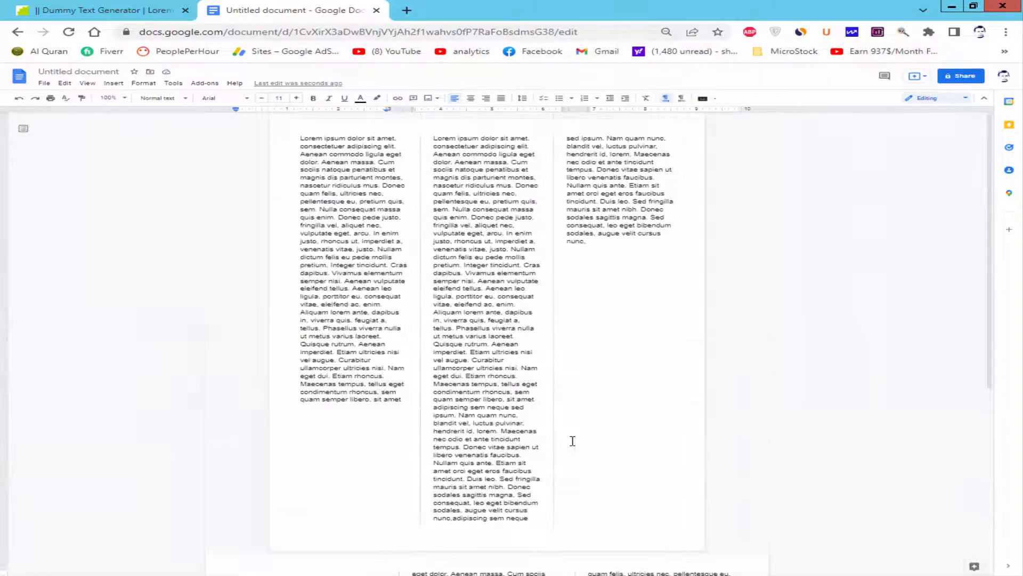
{"action": "left_click", "coordinate": [666, 32]}
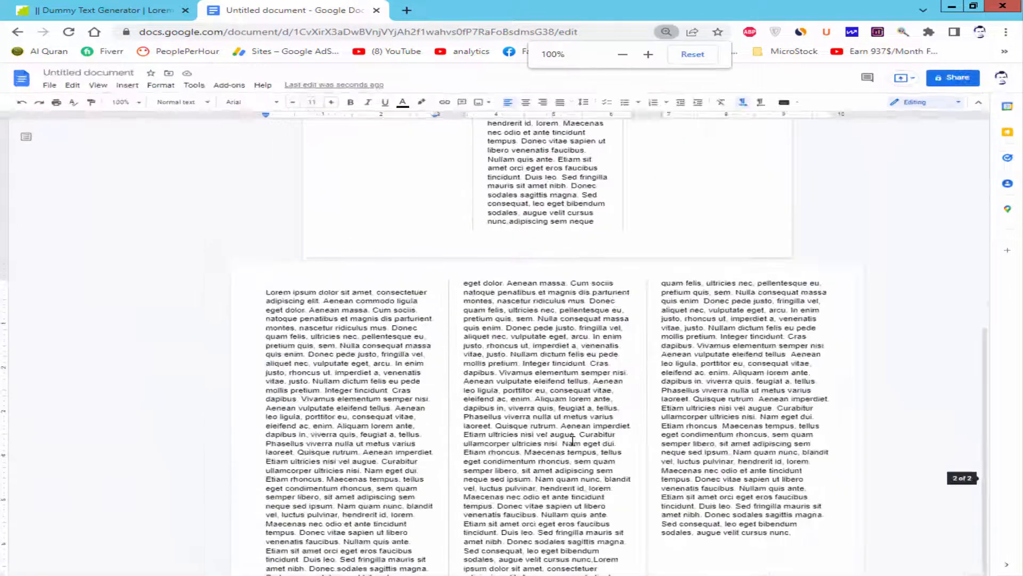